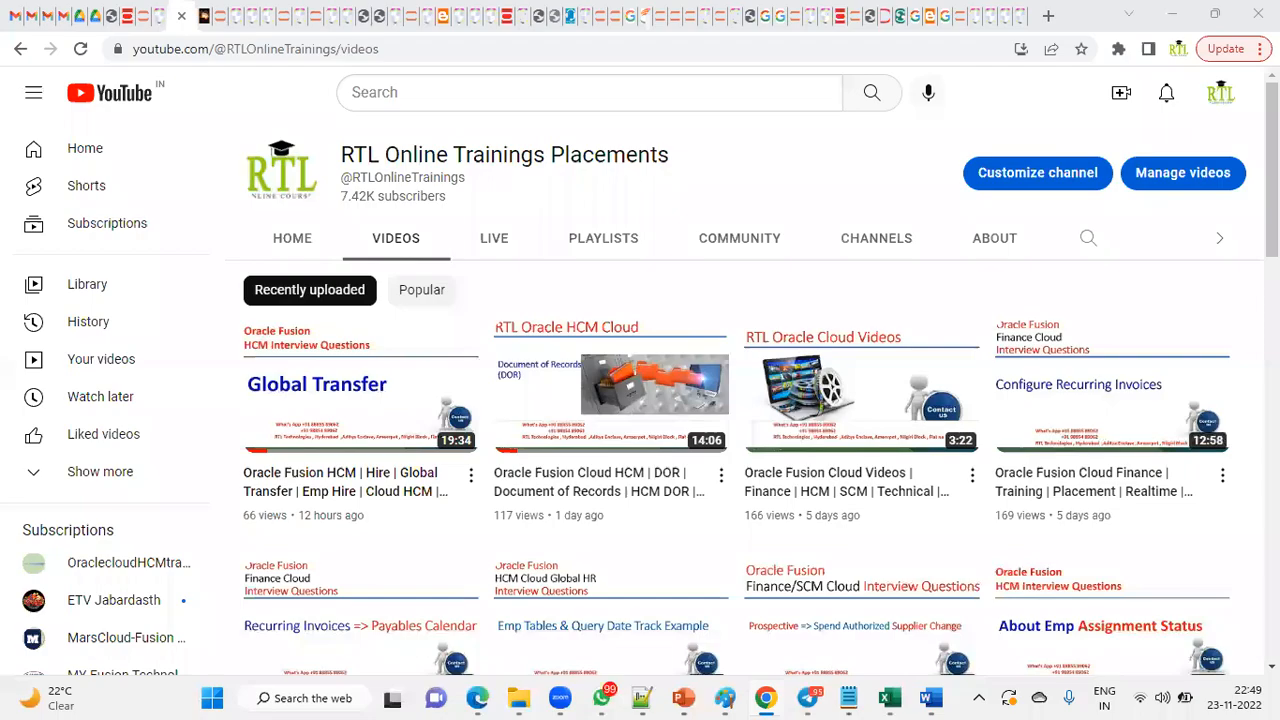
pyautogui.moveTo(1085, 243)
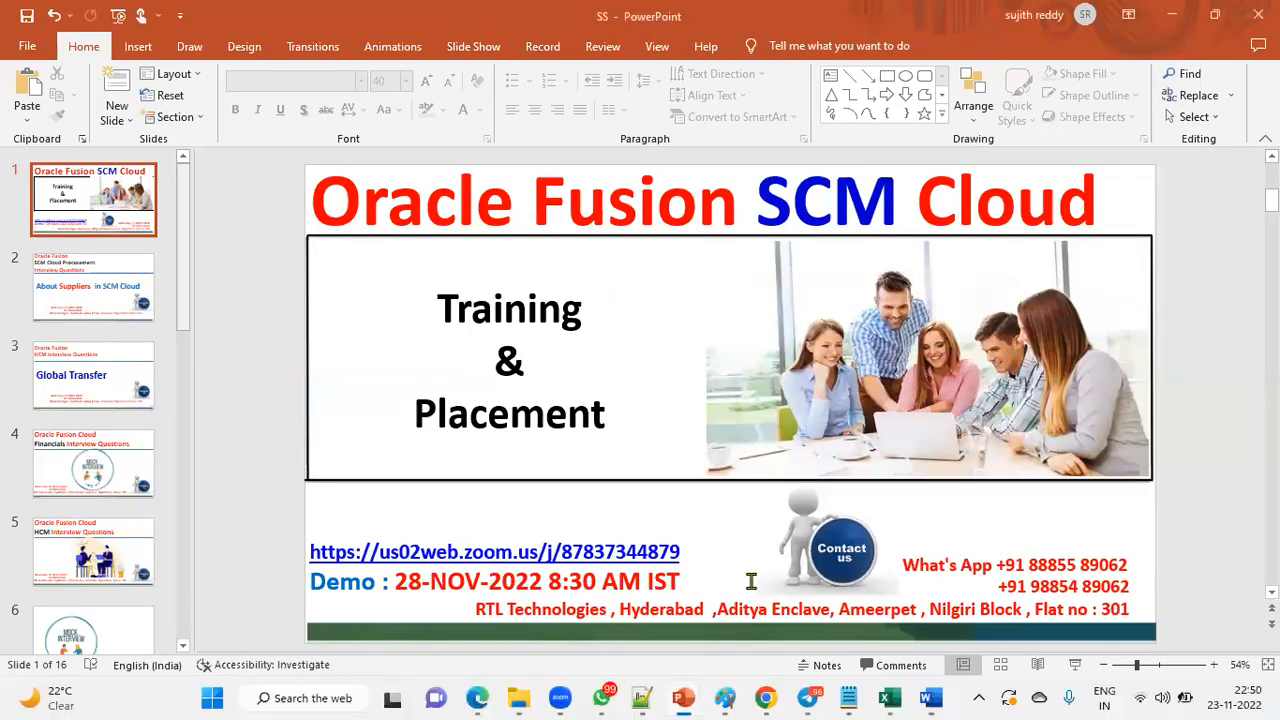
pyautogui.moveTo(724, 697)
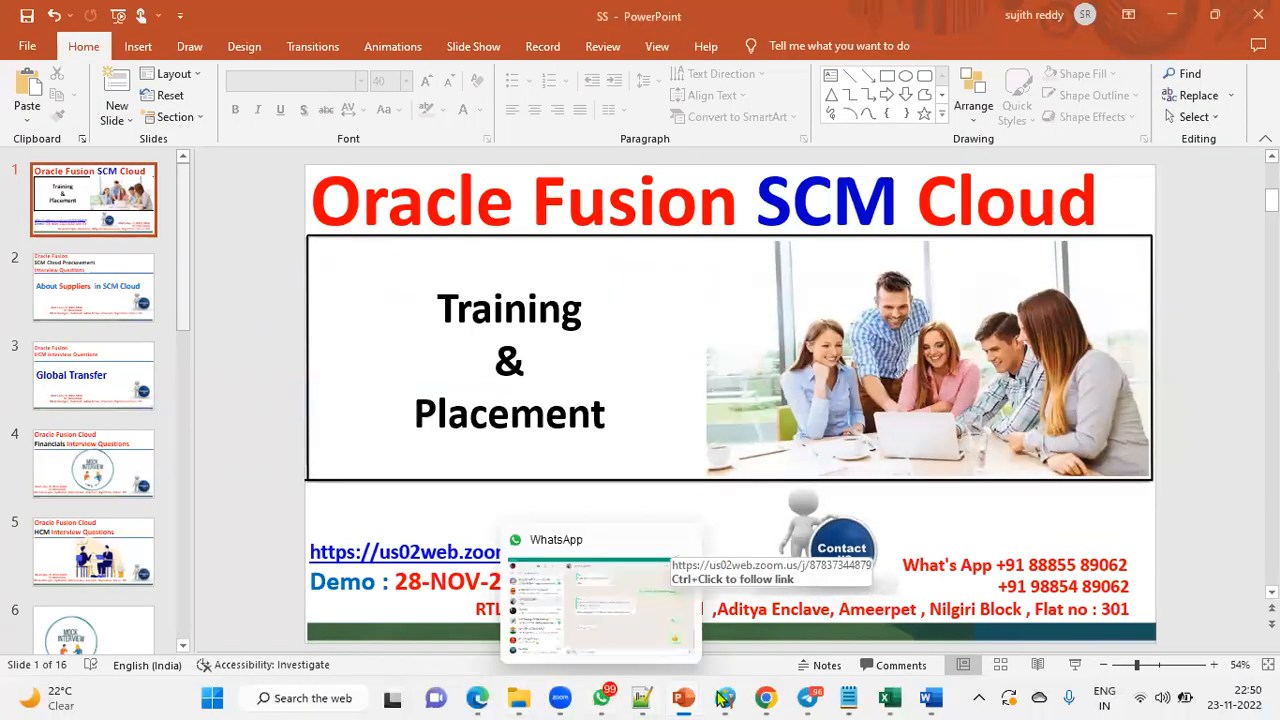
# Draw a red circle around Procurement, SSP, Sourcing, Supplier Portal and Supplier Qualification
pyautogui.click(929, 697)
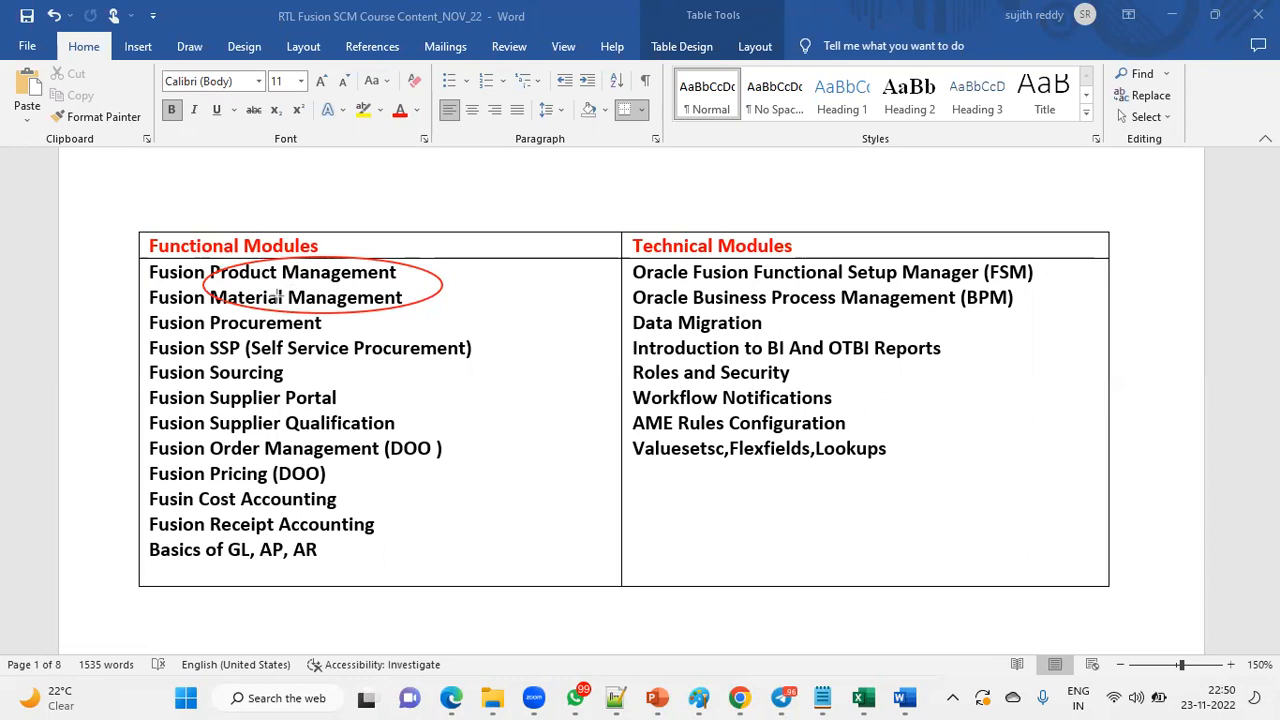
pyautogui.moveTo(203, 310)
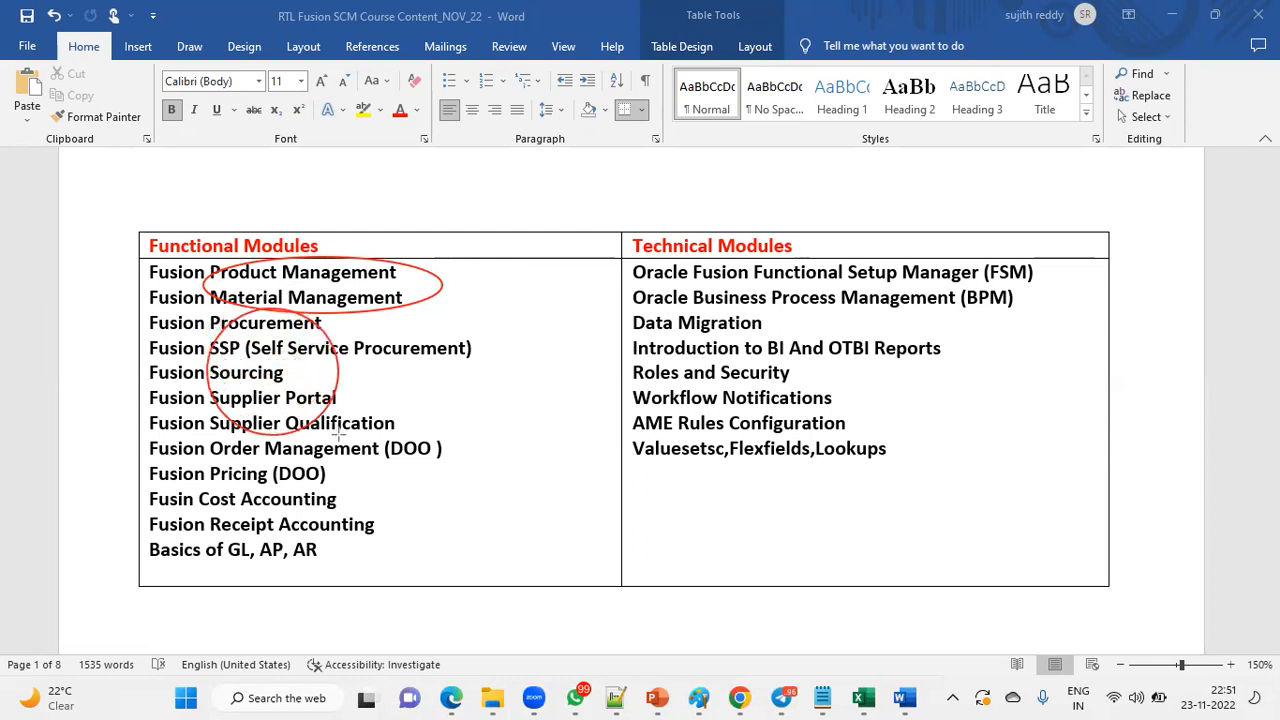
pyautogui.moveTo(336, 434)
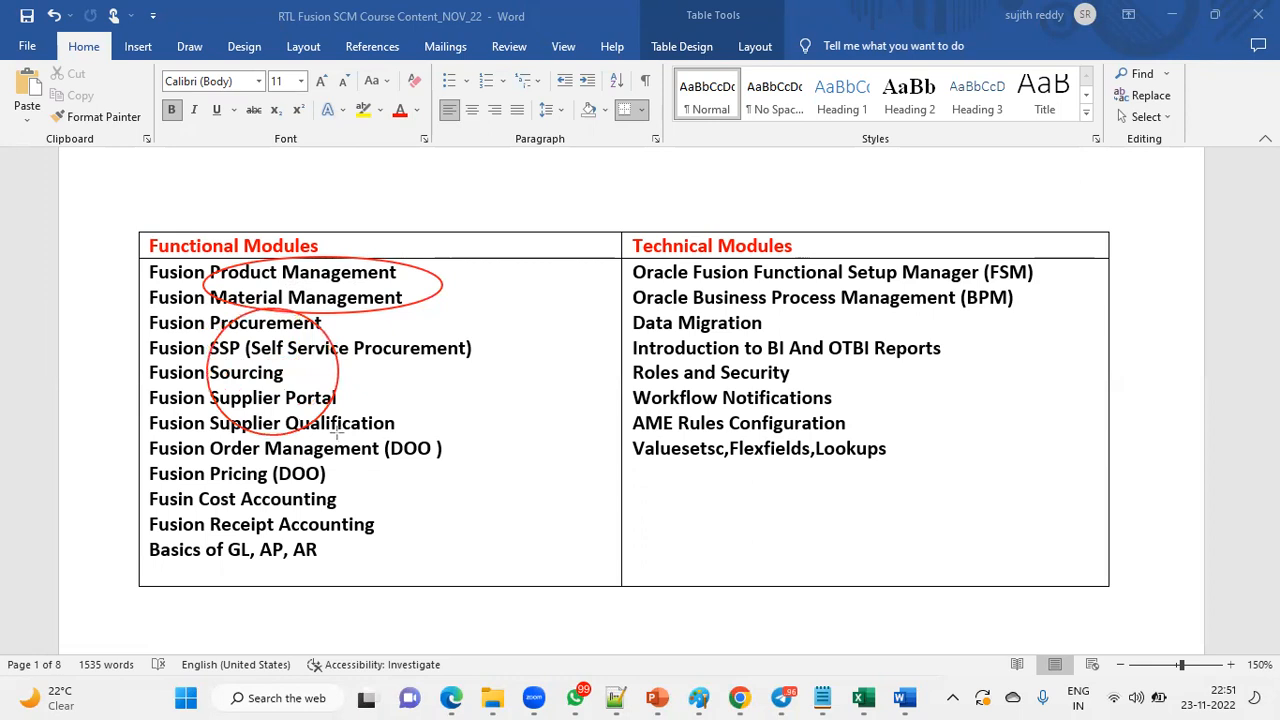
pyautogui.moveTo(402, 395)
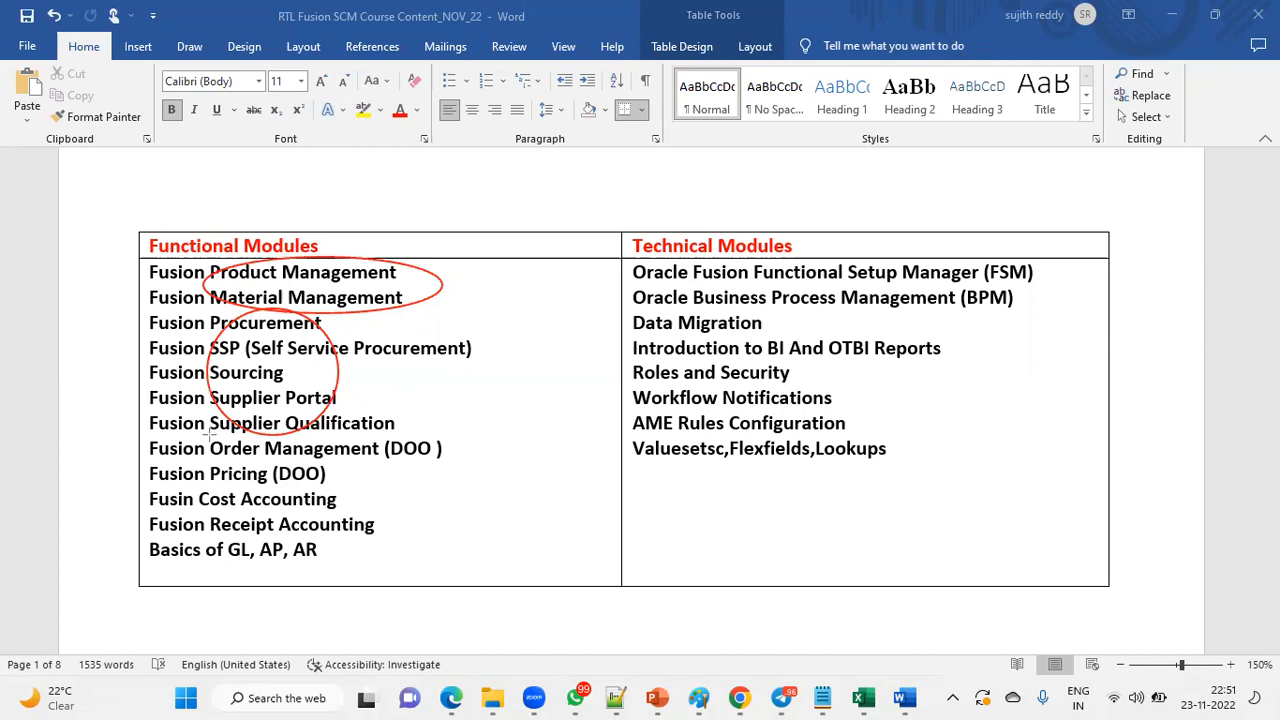
# Circle Order Management (DOO), Pricing, Cost and Receipt Accounting, and GL/AP/AR basics in red
pyautogui.moveTo(200, 448); pyautogui.dragTo(460, 448)
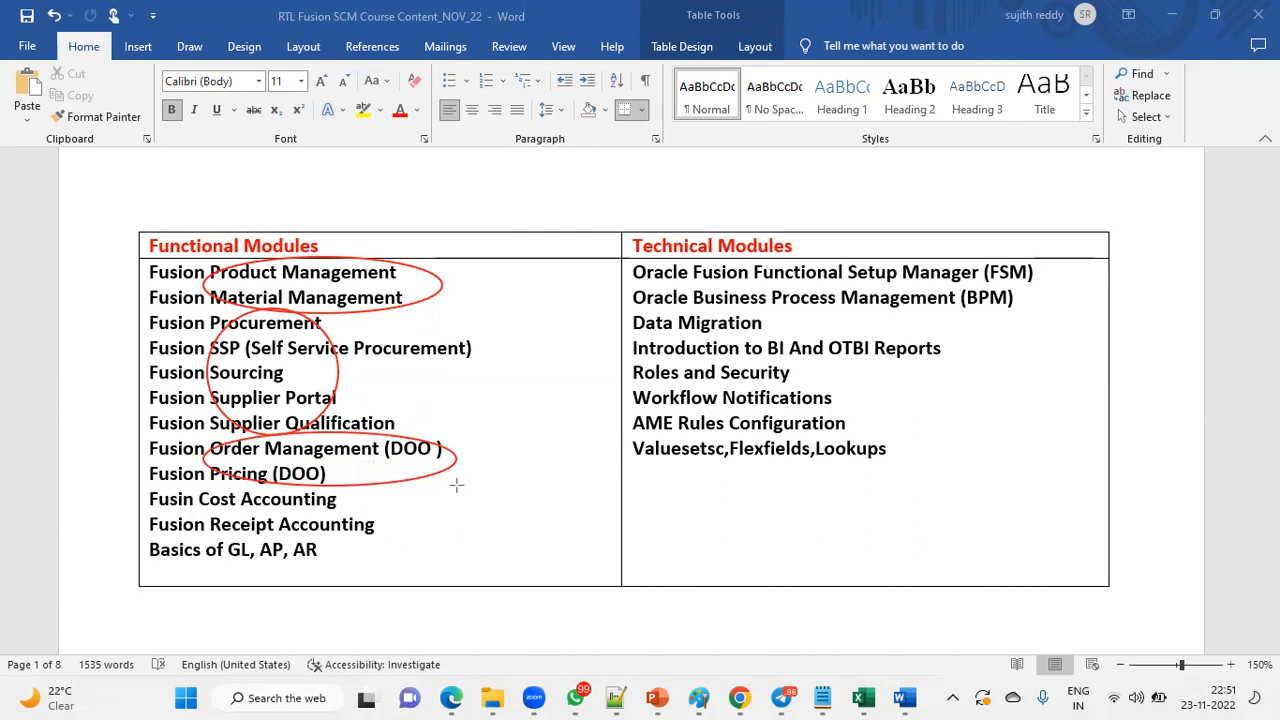
pyautogui.moveTo(200, 448); pyautogui.dragTo(455, 510)
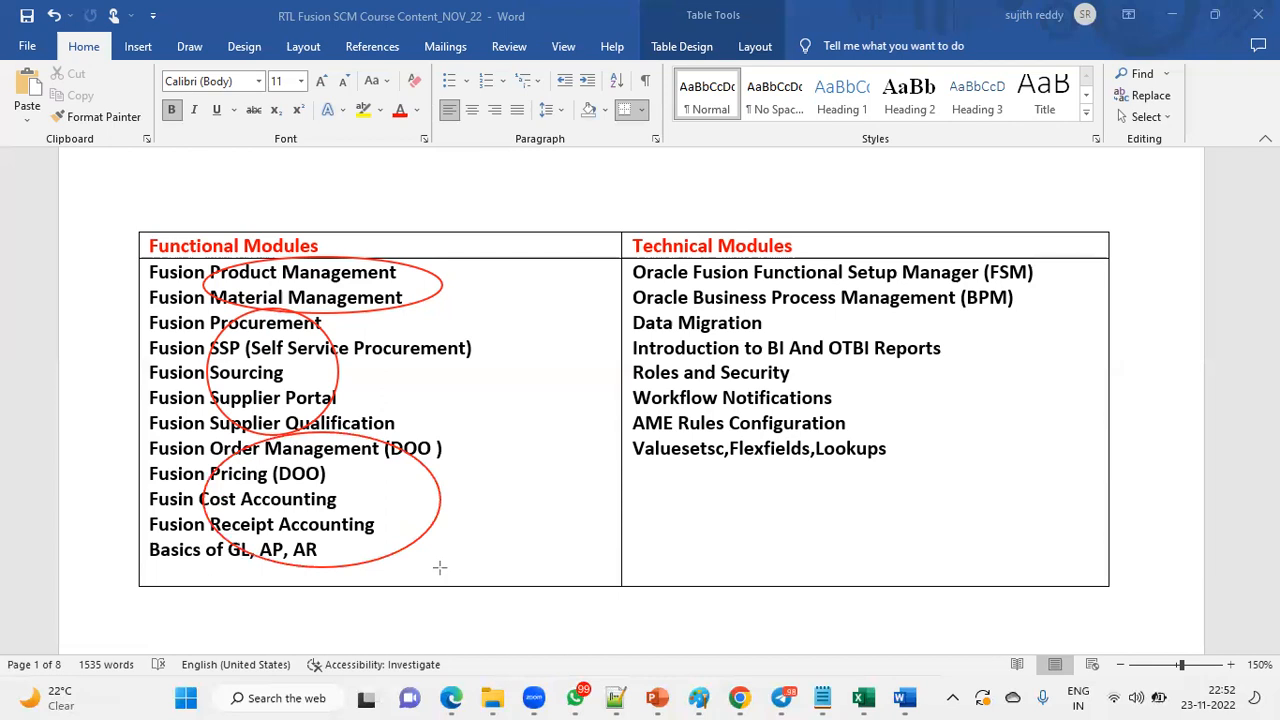
pyautogui.moveTo(521, 505)
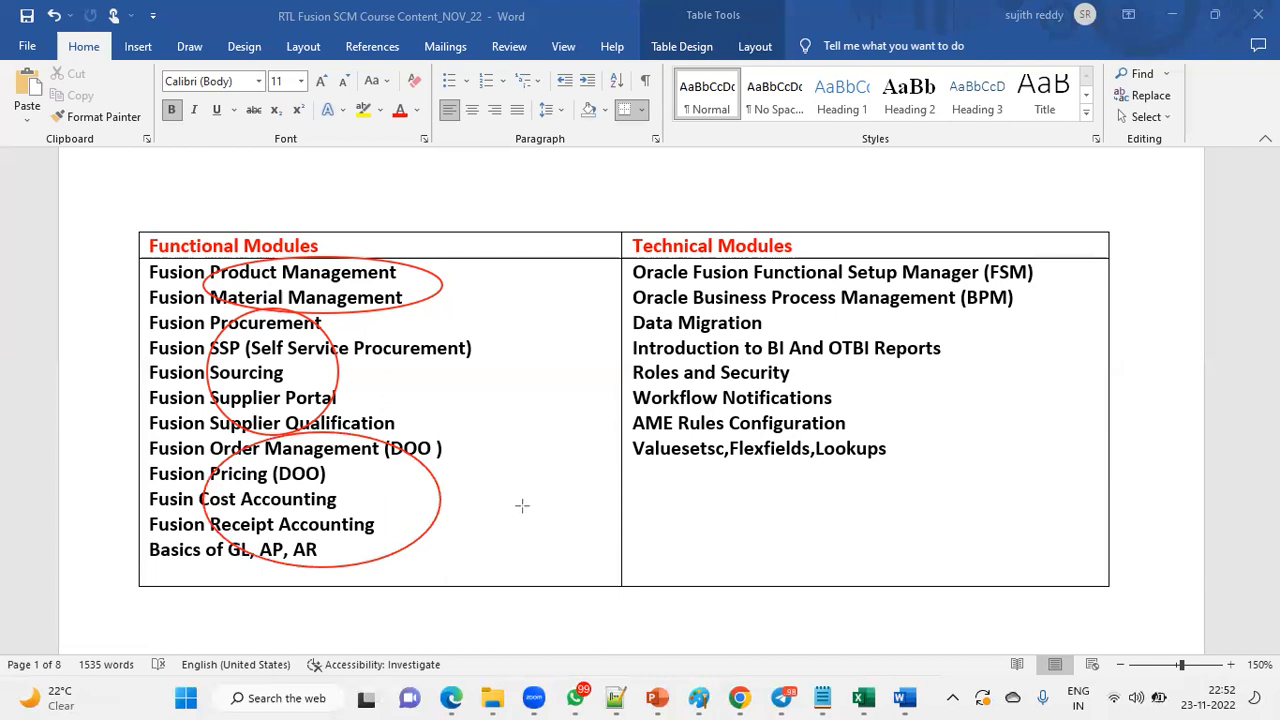
pyautogui.moveTo(852, 254)
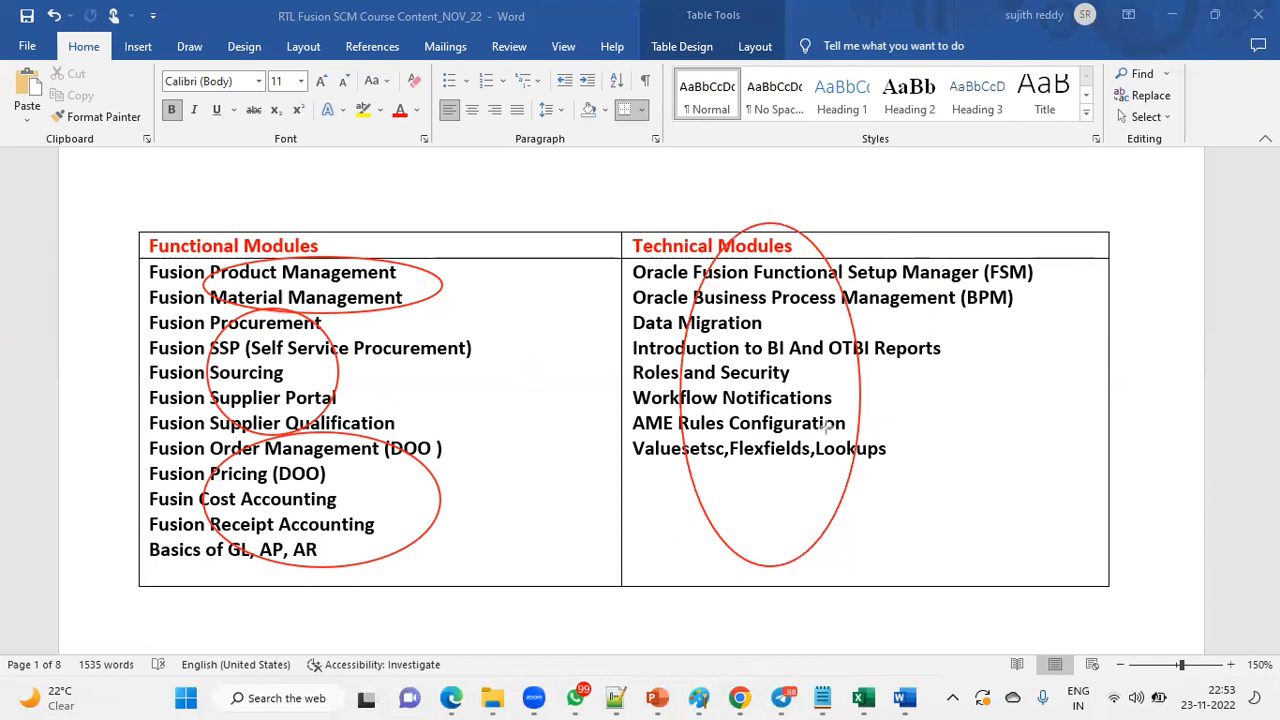
pyautogui.moveTo(485, 375)
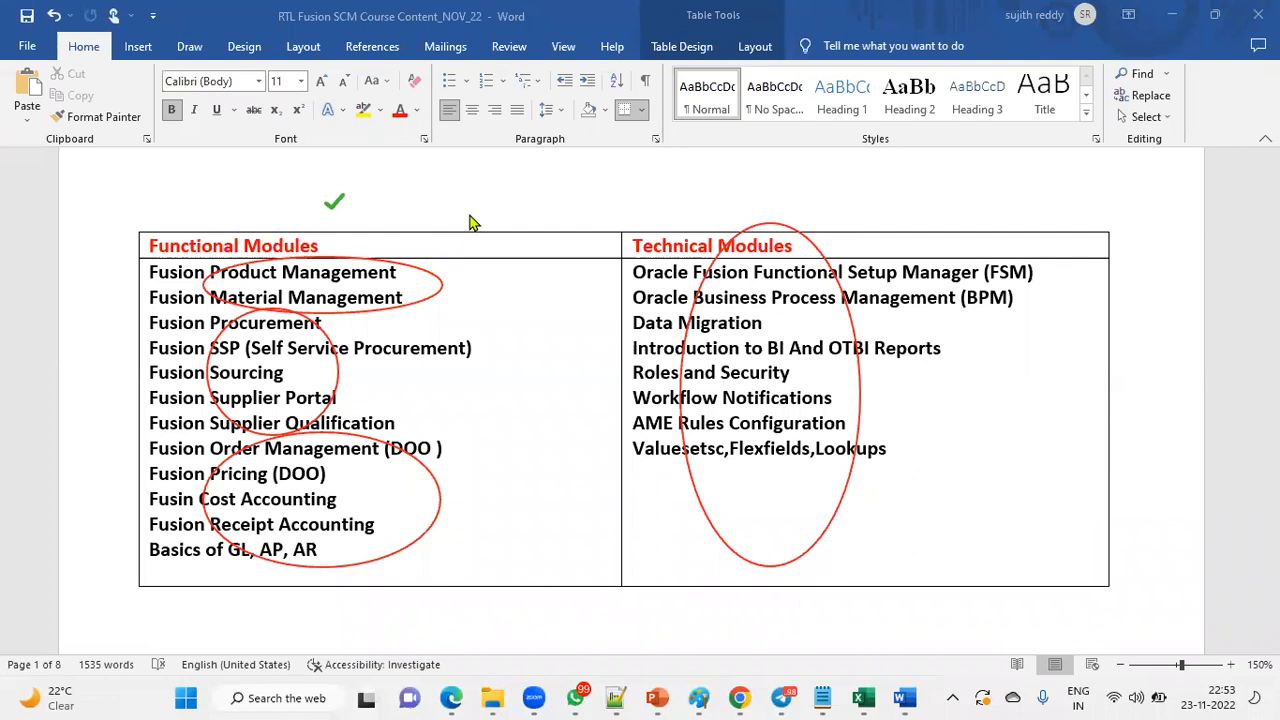
pyautogui.moveTo(493, 221)
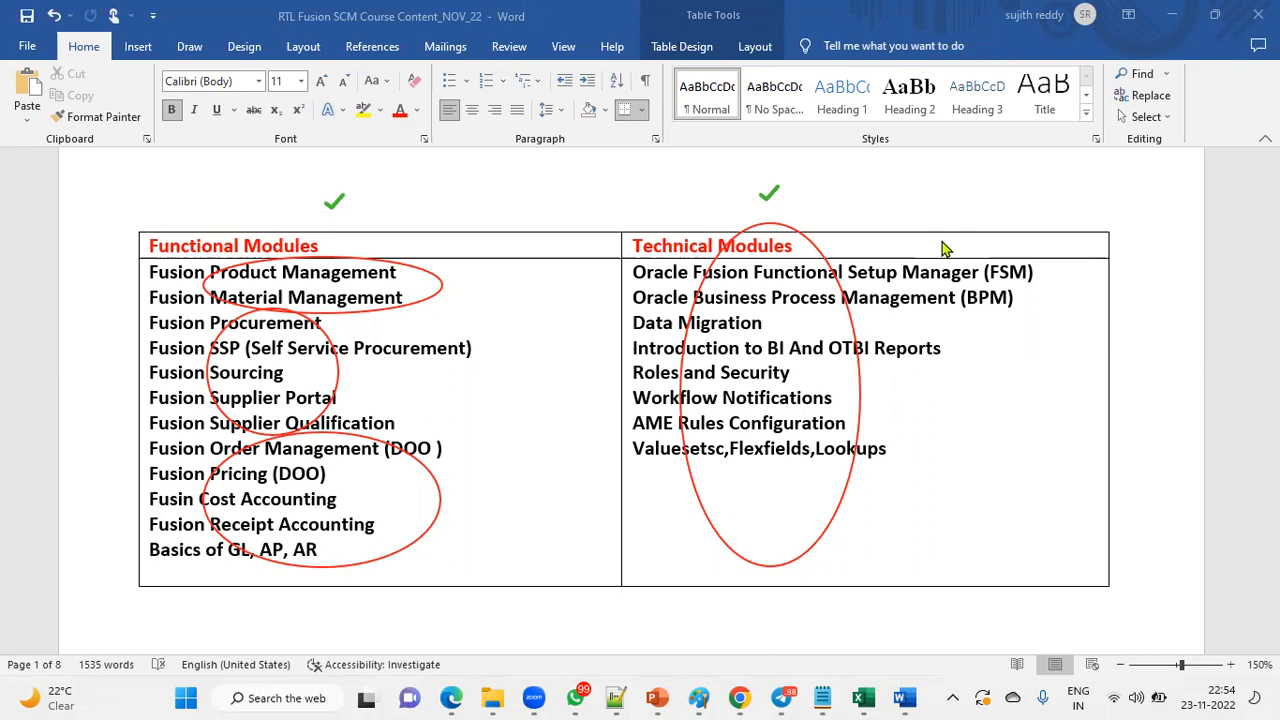
pyautogui.moveTo(672, 402)
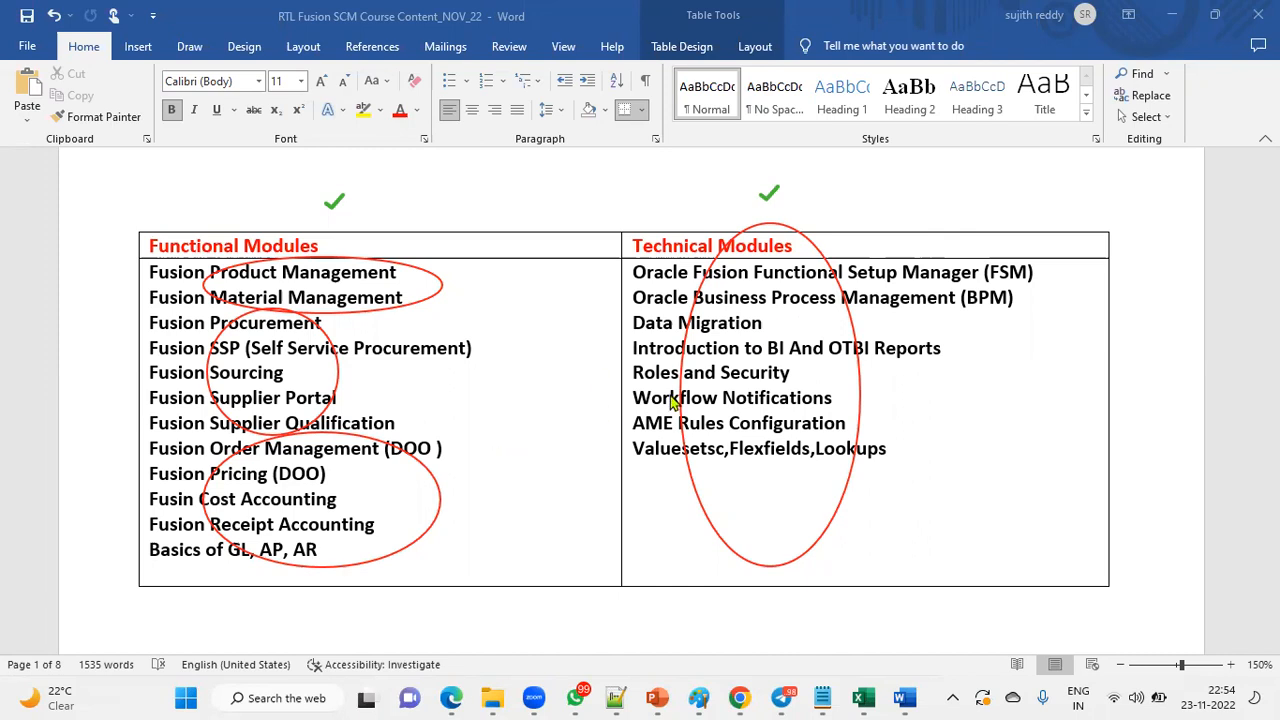
pyautogui.moveTo(900, 168)
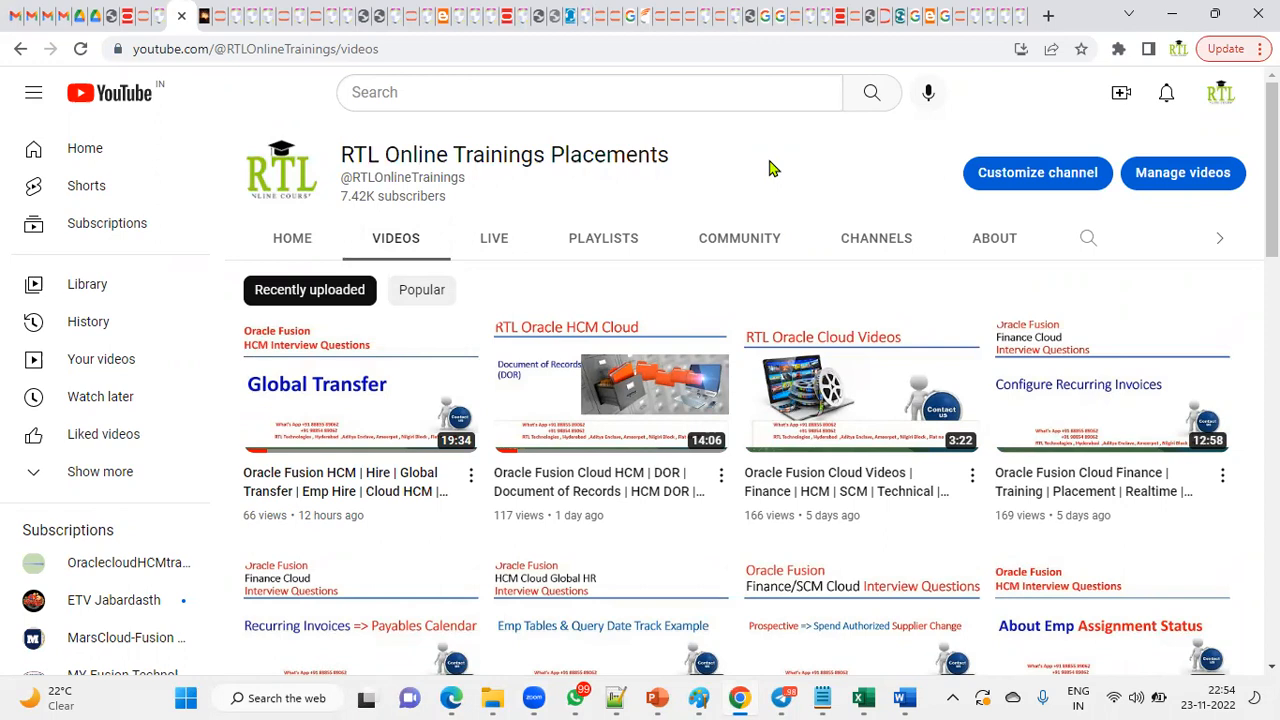
pyautogui.moveTo(670, 698)
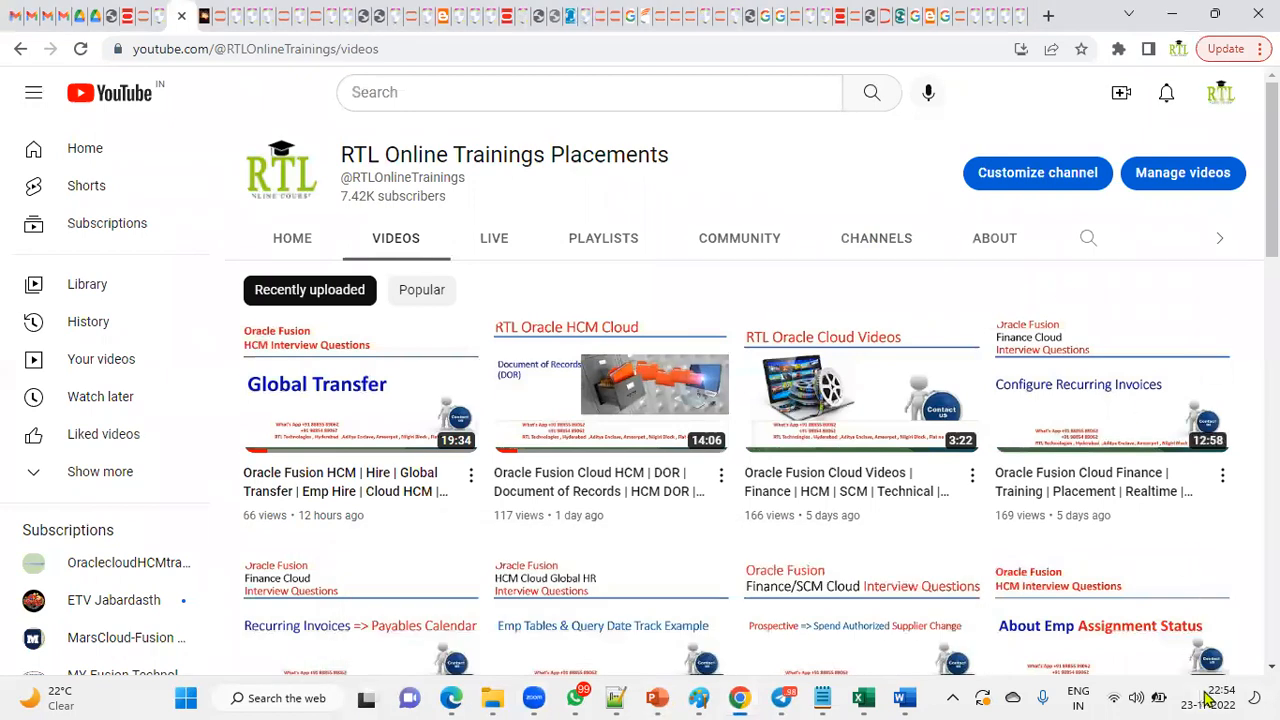
# Open the taskbar calendar to check today's date, November 23, 2022
pyautogui.click(1226, 697)
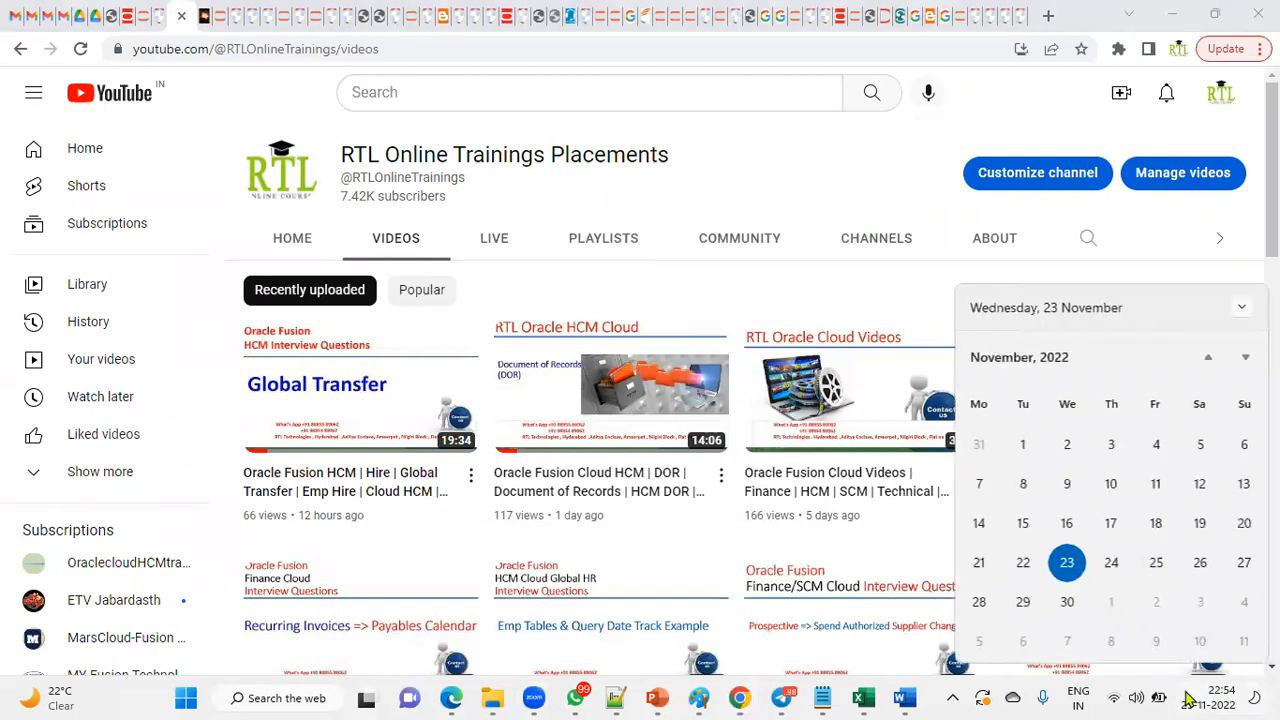